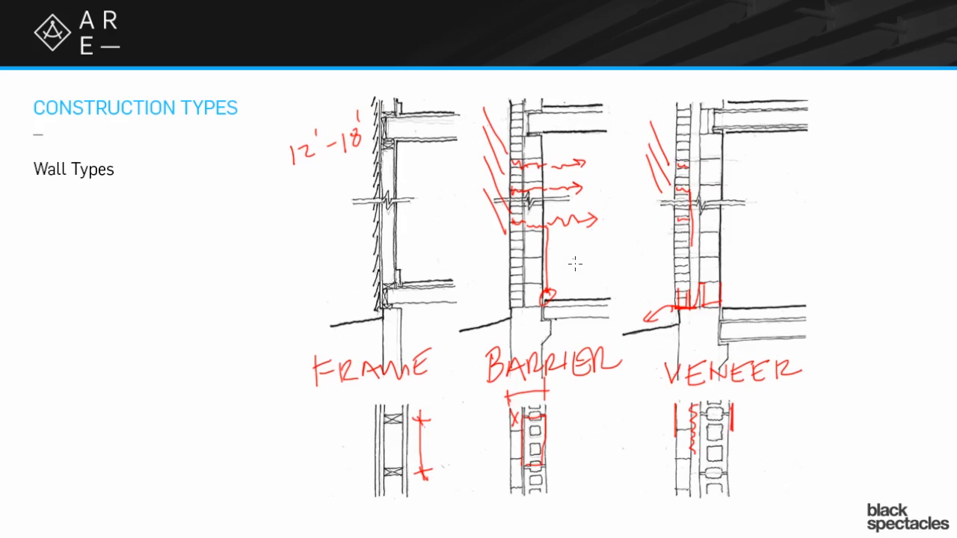
mouse_move(309, 268)
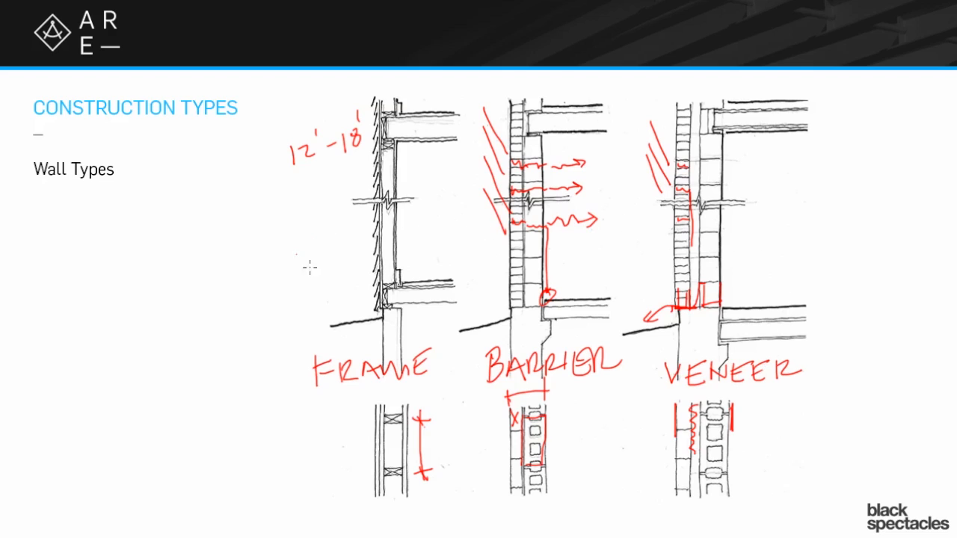